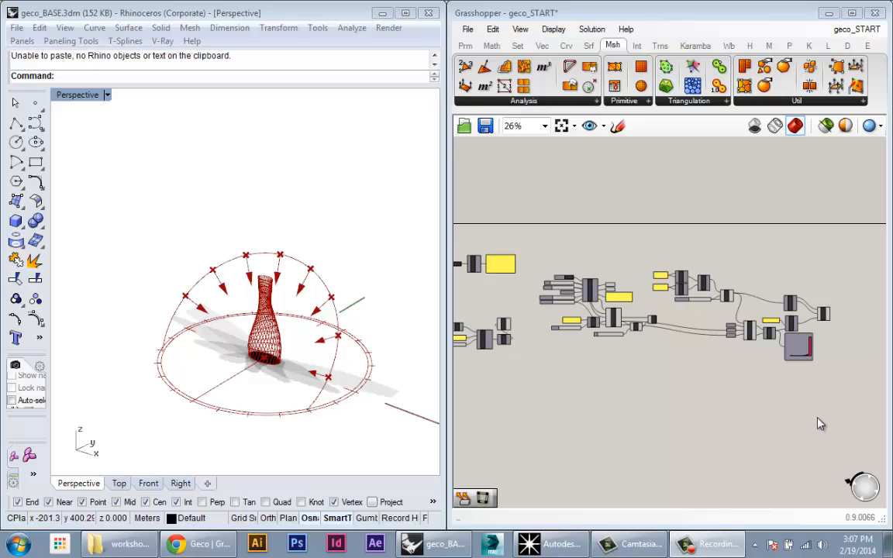
pyautogui.moveTo(391, 397)
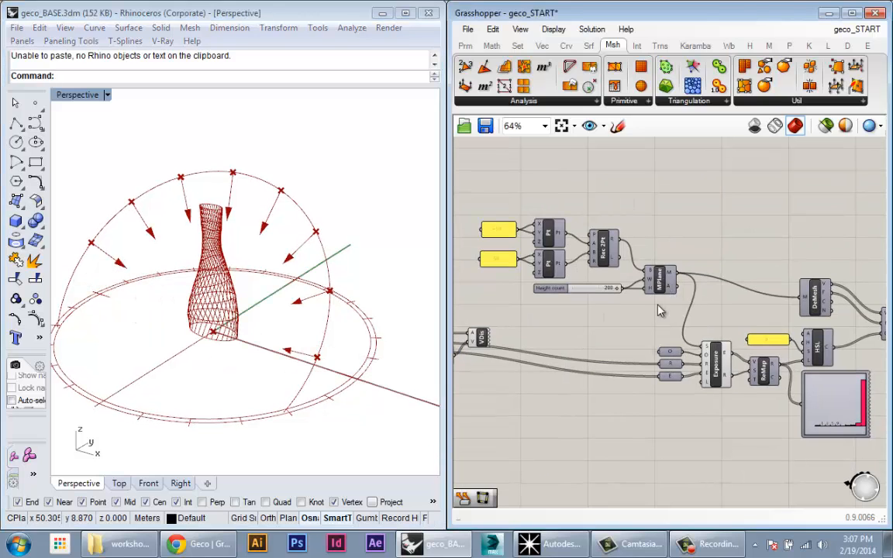
# Zoom the canvas to bring the MJoin and EcoSunPath components into view.
pyautogui.scroll(-3)
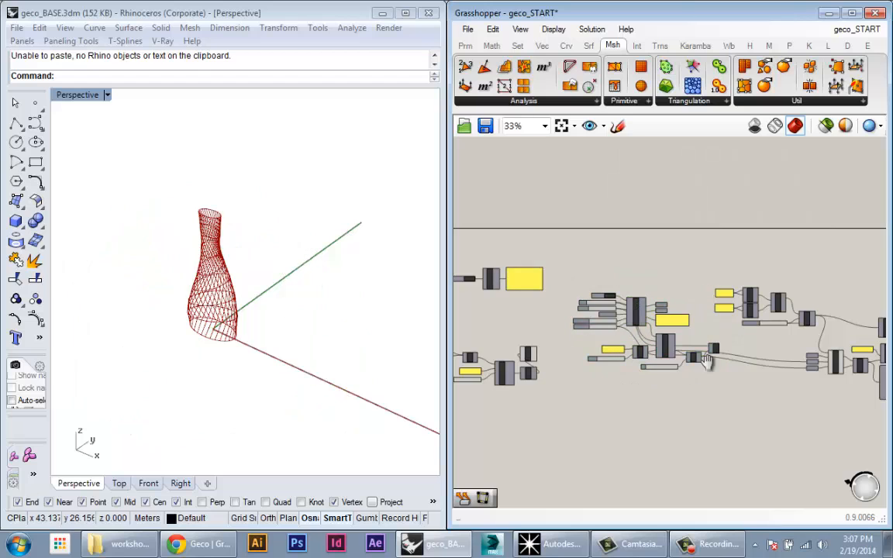
pyautogui.scroll(3)
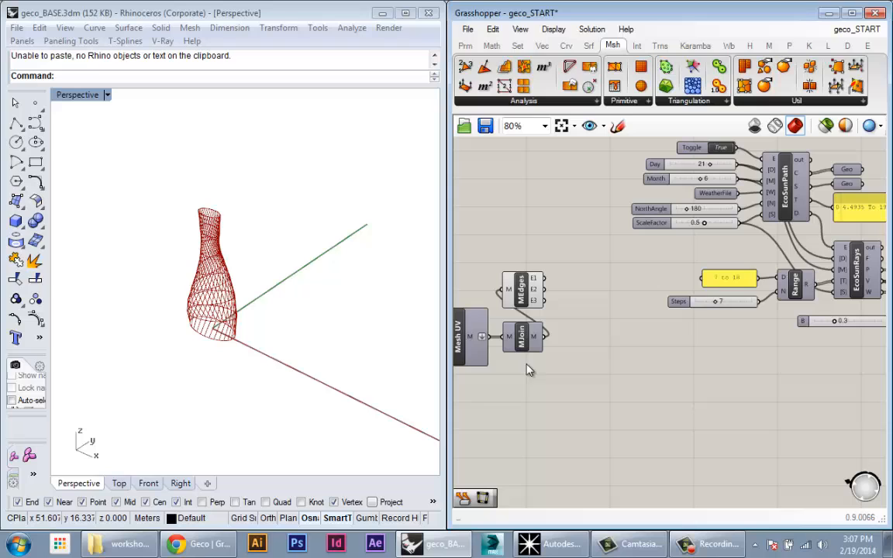
# Turn off Preview on MEdges and select the MJoin component to show the solid mesh.
pyautogui.rightClick(524, 291)
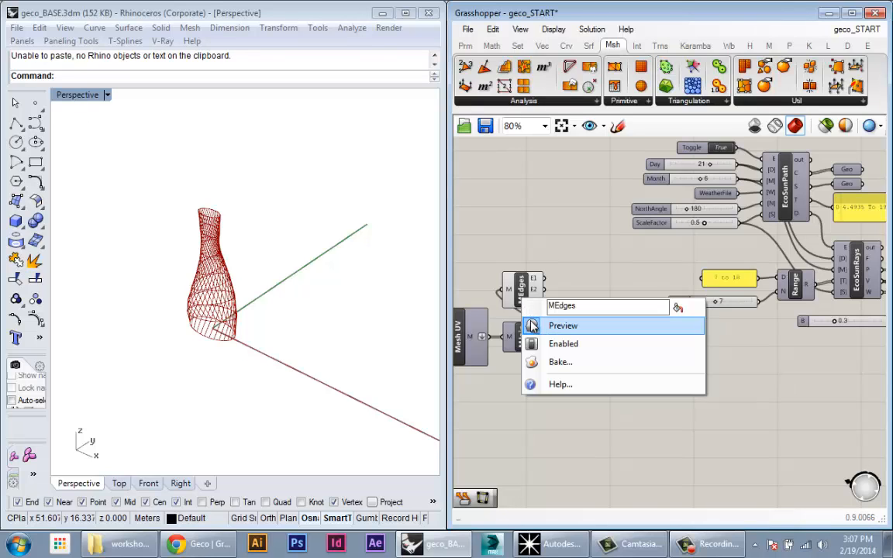
pyautogui.click(562, 325)
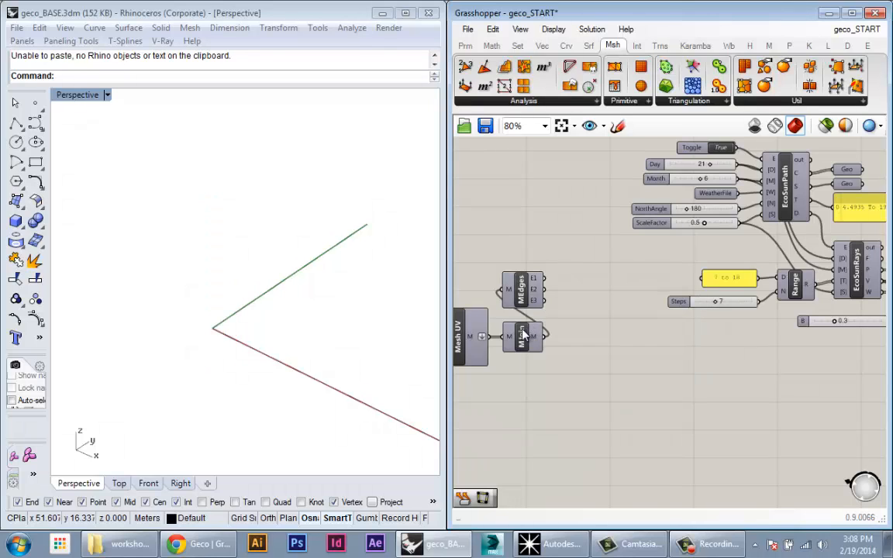
pyautogui.click(523, 335)
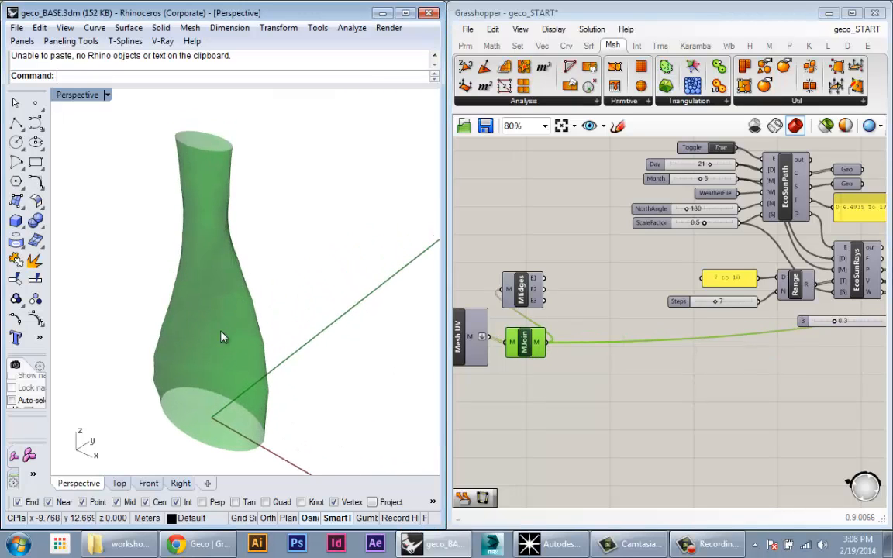
pyautogui.moveTo(540, 342)
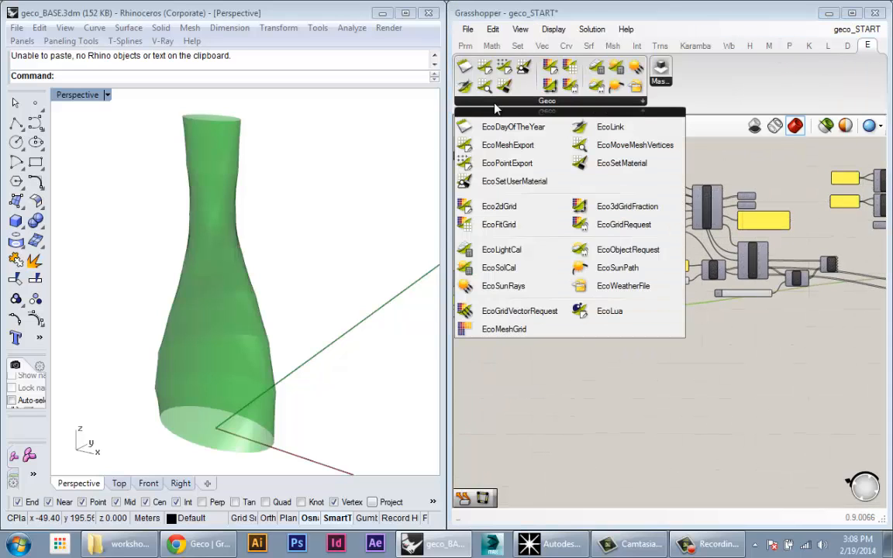
pyautogui.moveTo(507, 145)
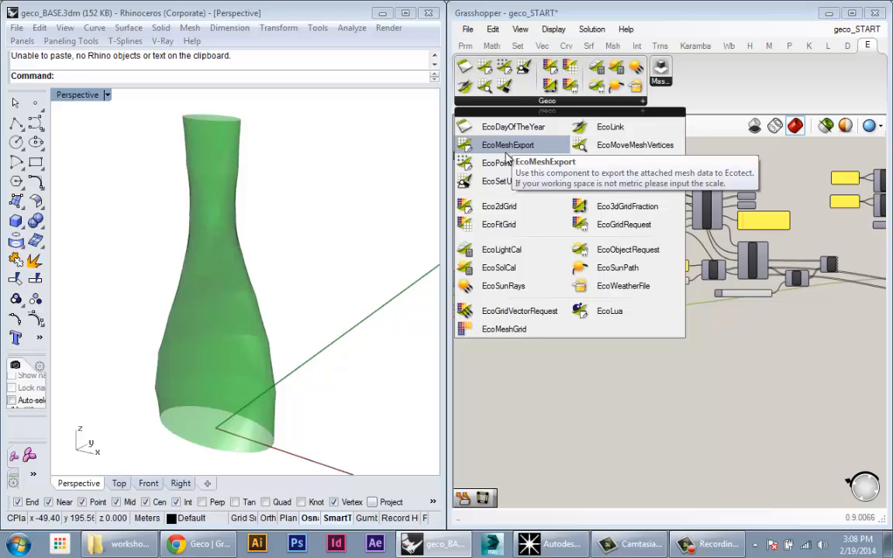
# Place the Geco EcoMeshExport component and zoom to the Link Ecotect connectivity panel.
pyautogui.click(507, 145)
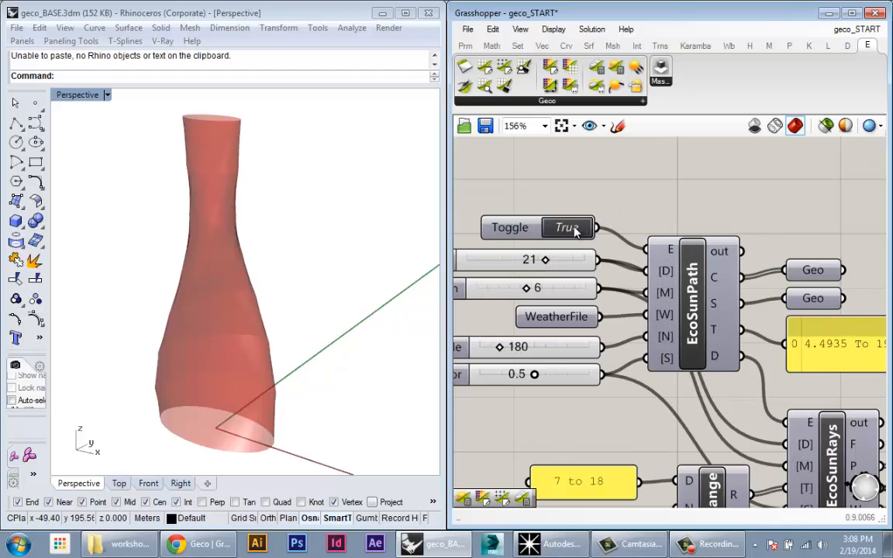
pyautogui.scroll(-3)
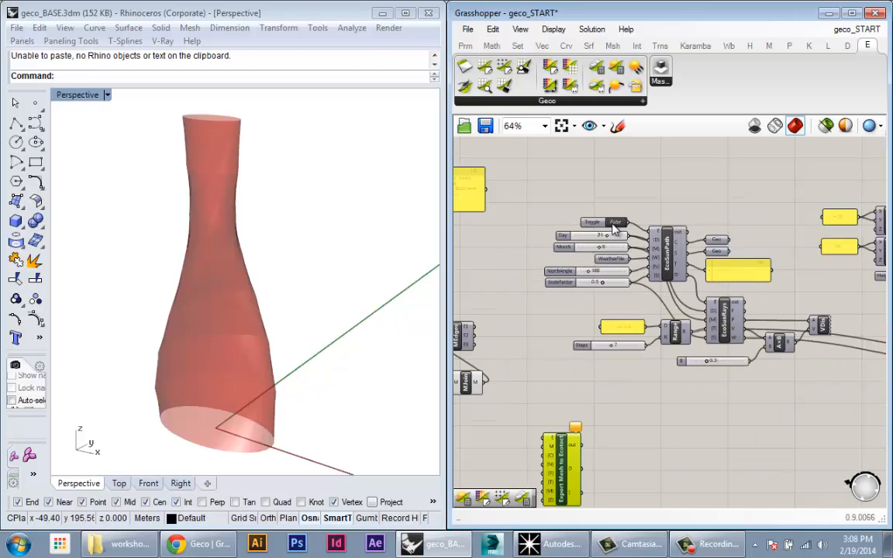
pyautogui.scroll(3)
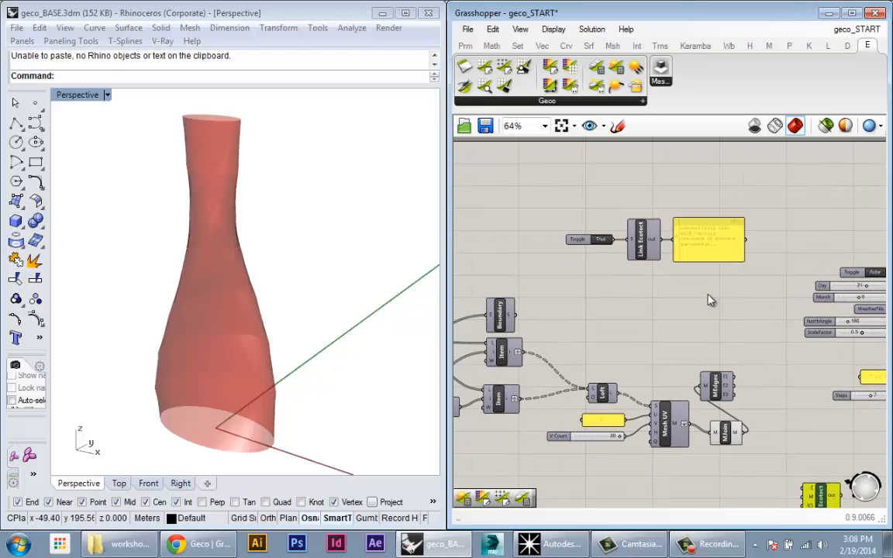
pyautogui.scroll(3)
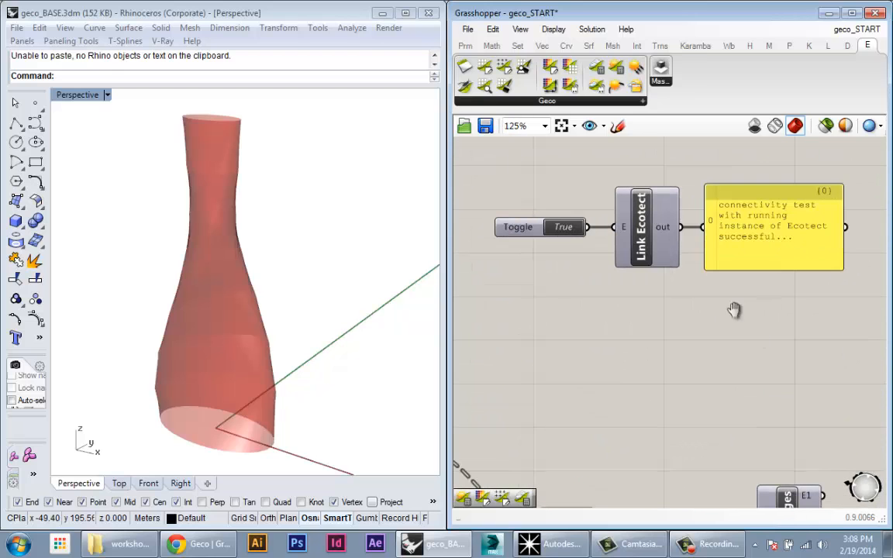
pyautogui.scroll(-3)
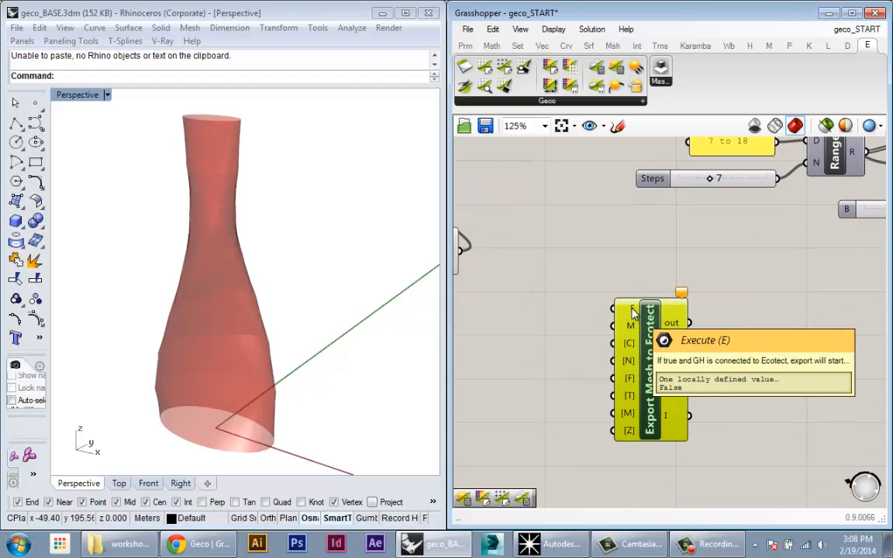
pyautogui.moveTo(631, 326)
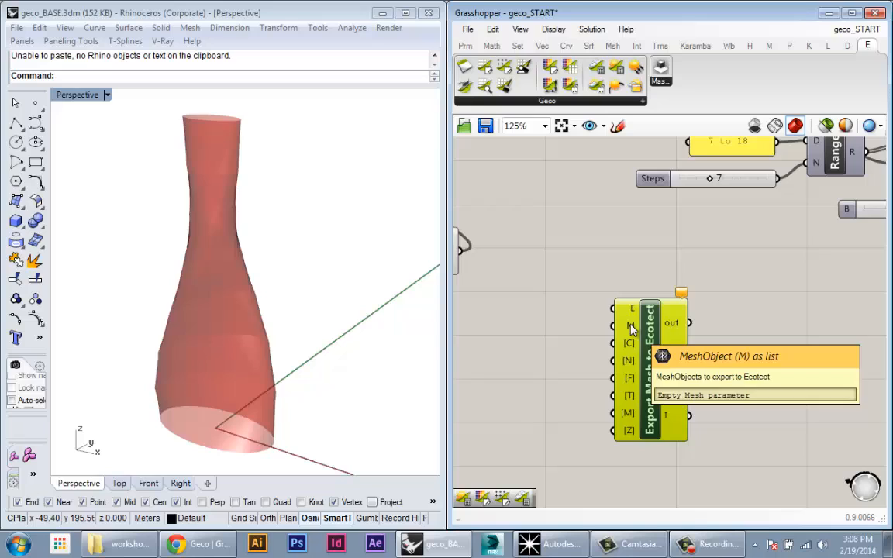
pyautogui.moveTo(626, 315)
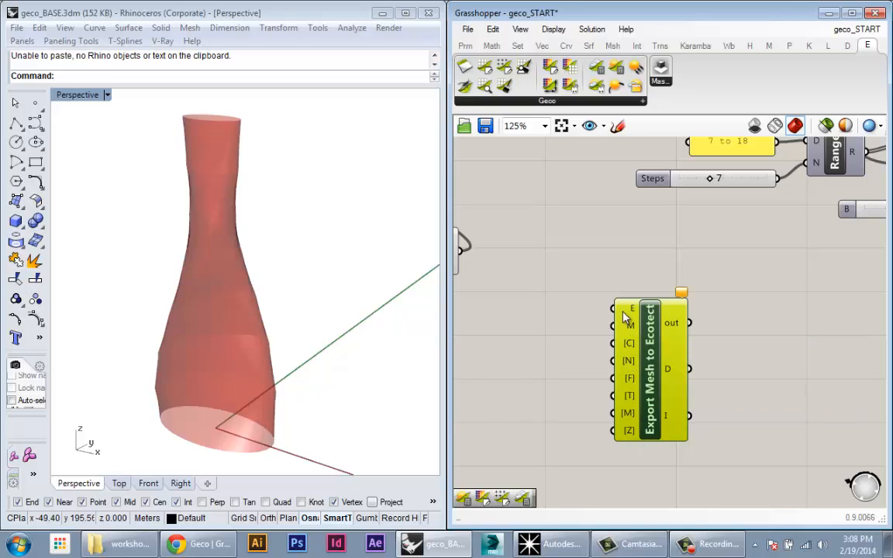
pyautogui.moveTo(629, 343)
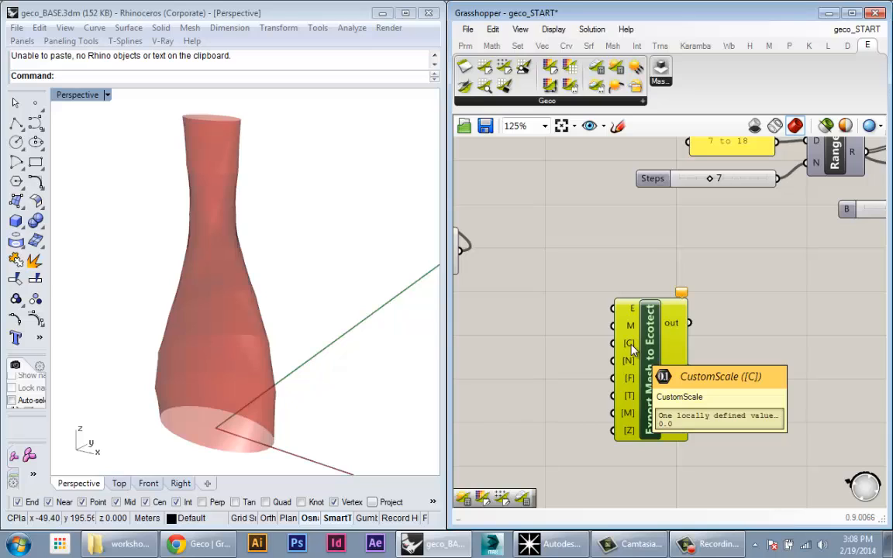
pyautogui.moveTo(630, 360)
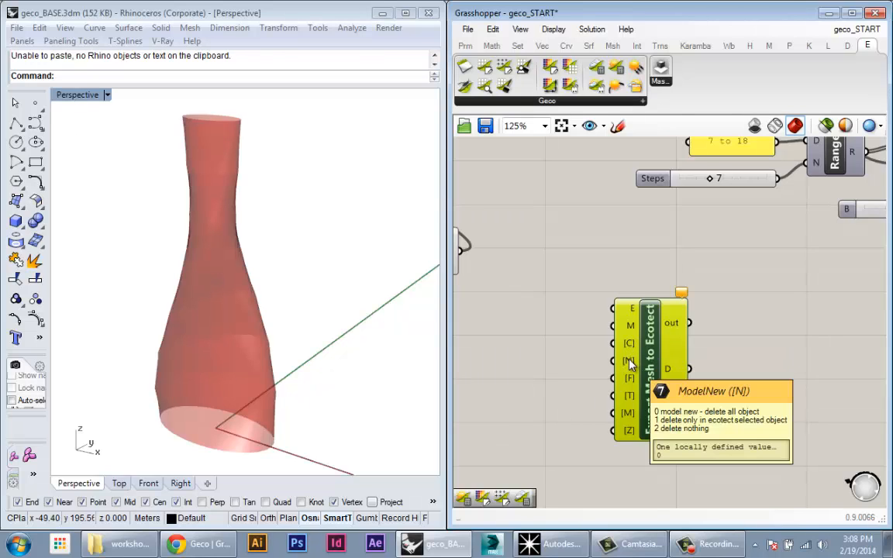
pyautogui.moveTo(593, 371)
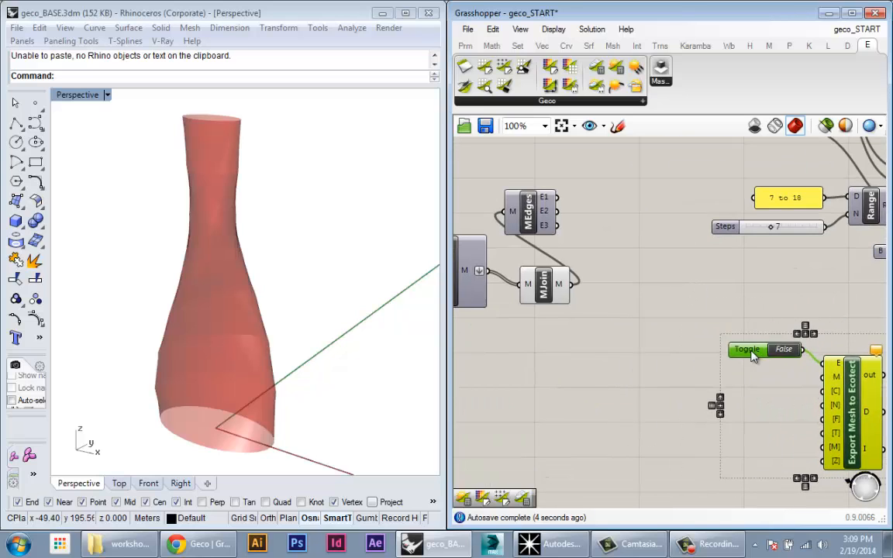
# Zoom the canvas while wiring MJoin into the export component's M input.
pyautogui.scroll(-3)
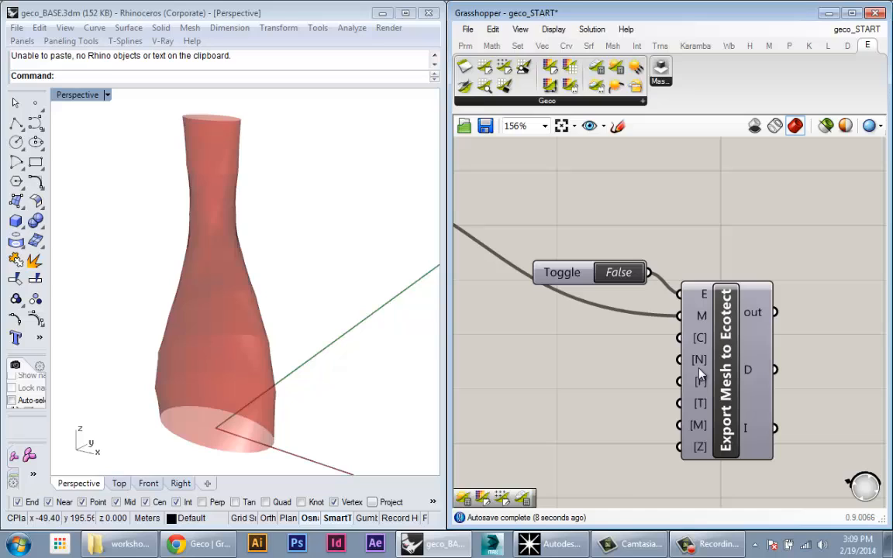
pyautogui.moveTo(700, 338)
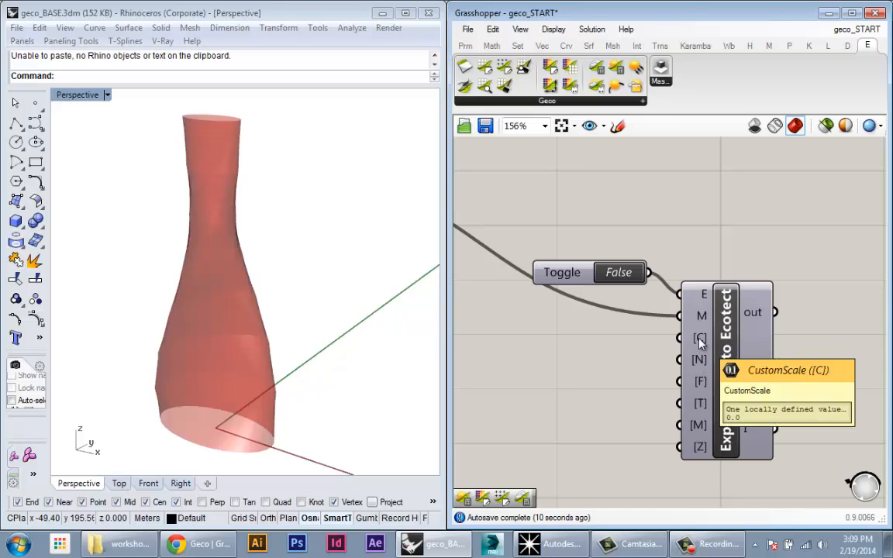
pyautogui.moveTo(700, 345)
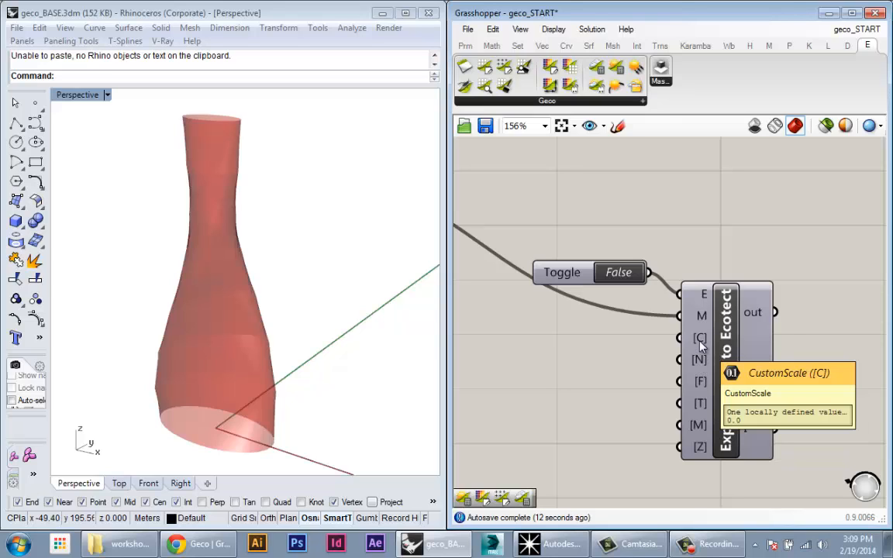
pyautogui.moveTo(700, 359)
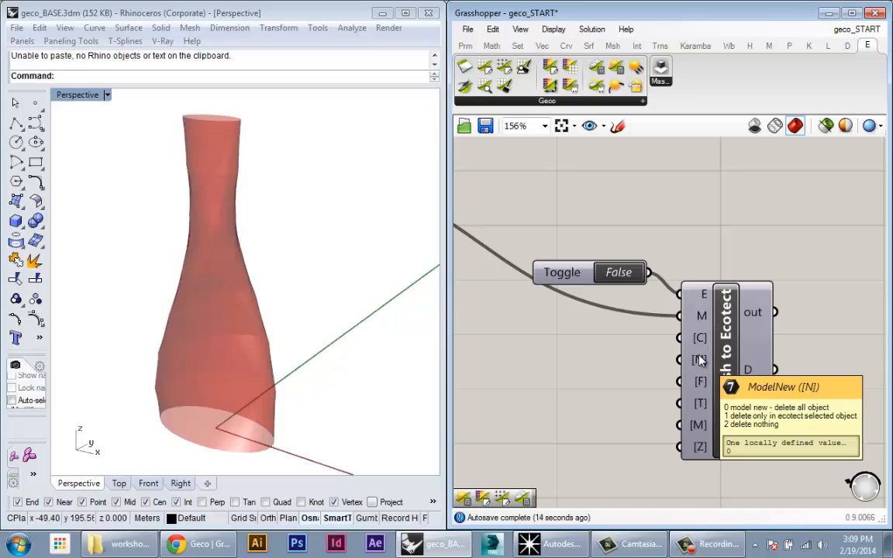
pyautogui.moveTo(700, 368)
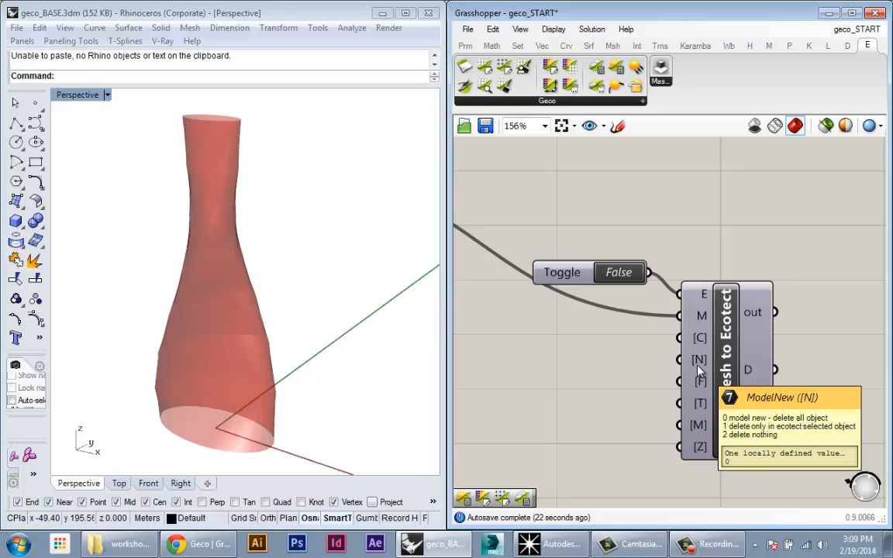
pyautogui.moveTo(700, 405)
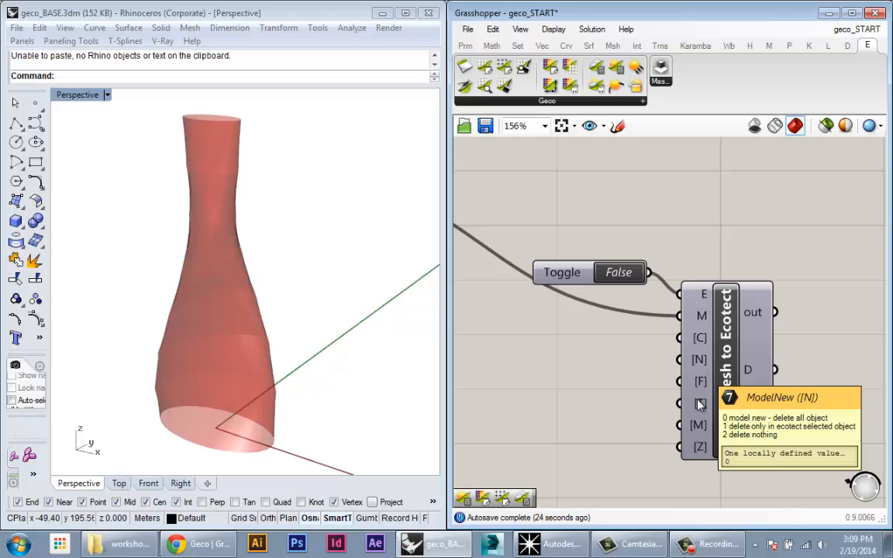
# Add a Panel via 'panel' search and begin editing it to hold 0.
pyautogui.scroll(-3)
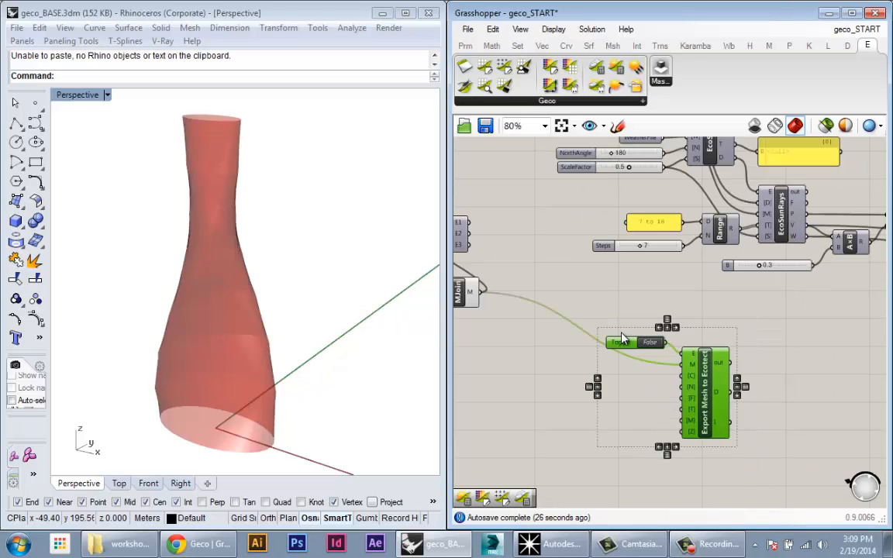
pyautogui.scroll(3)
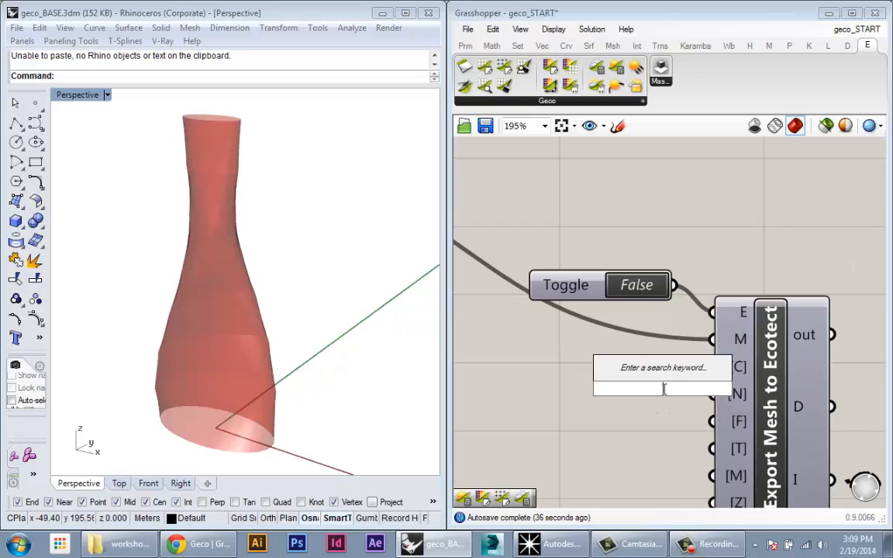
pyautogui.write('panel')
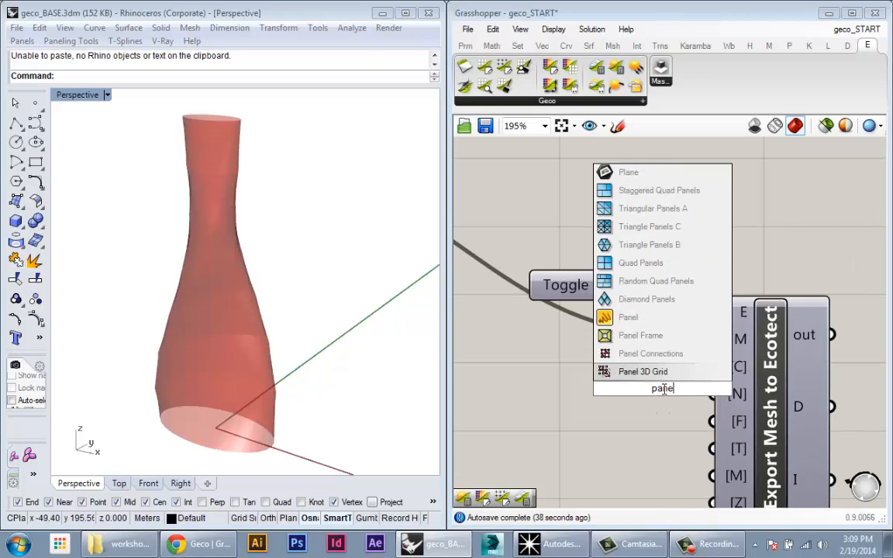
pyautogui.click(628, 318)
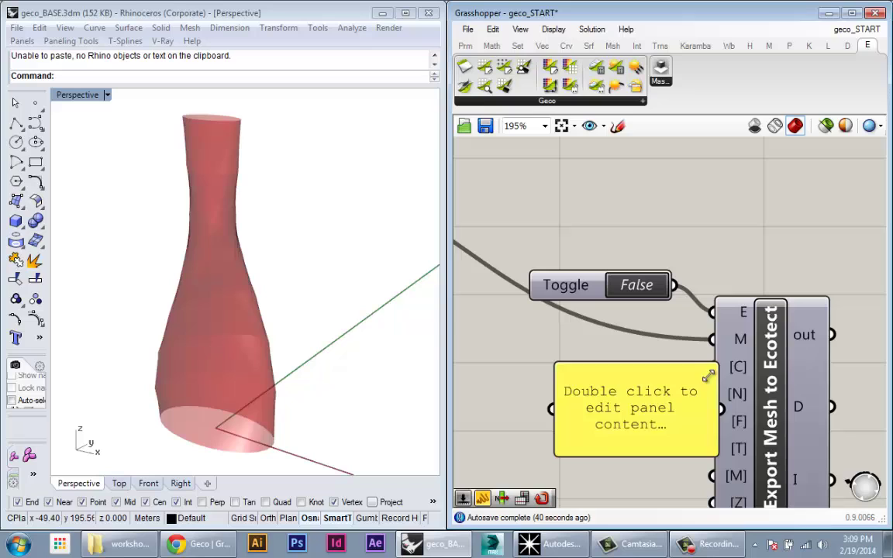
pyautogui.doubleClick(636, 408)
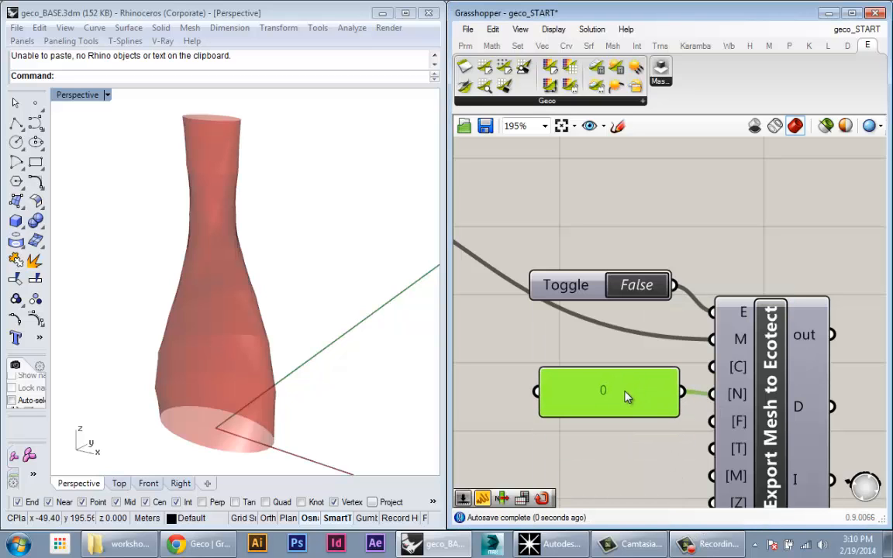
pyautogui.moveTo(738, 394)
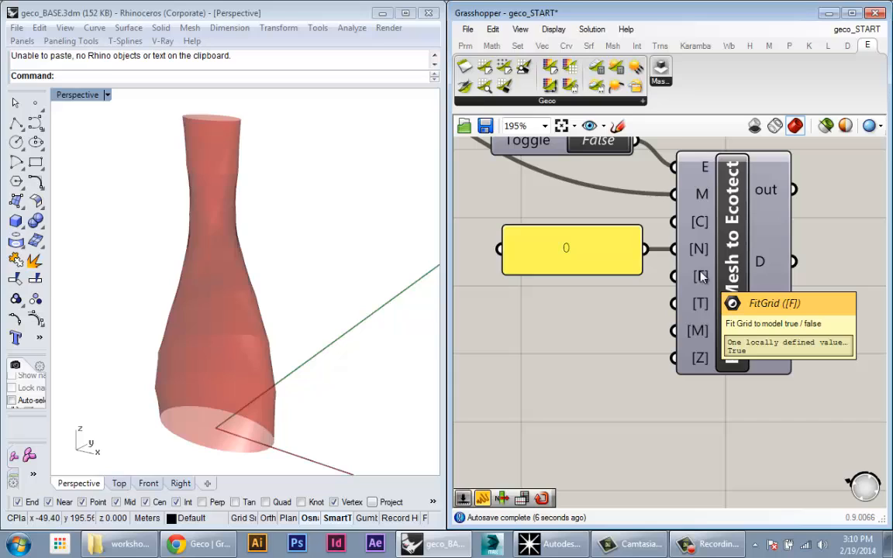
pyautogui.moveTo(698, 304)
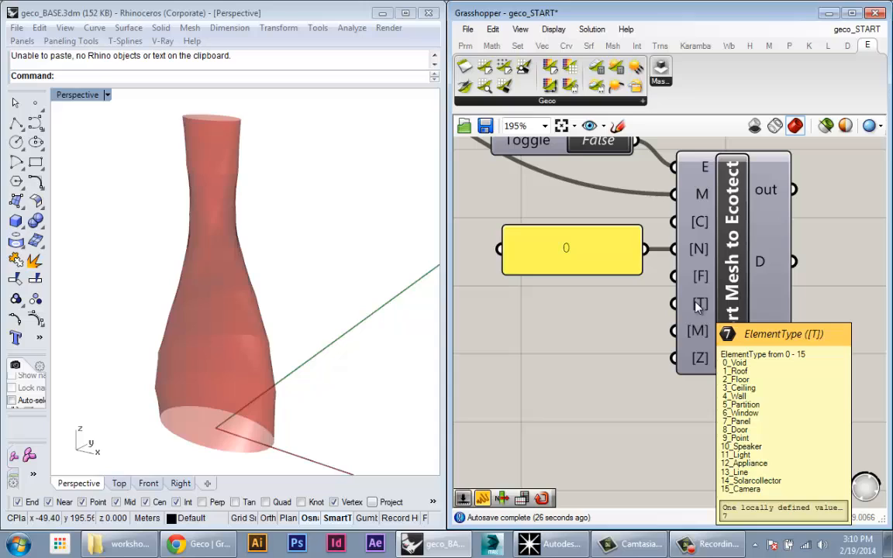
pyautogui.moveTo(698, 331)
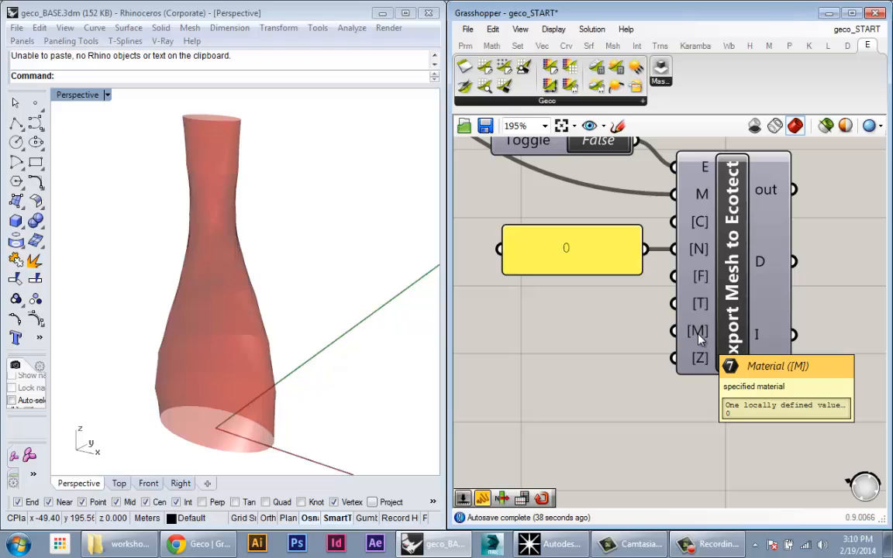
pyautogui.moveTo(699, 358)
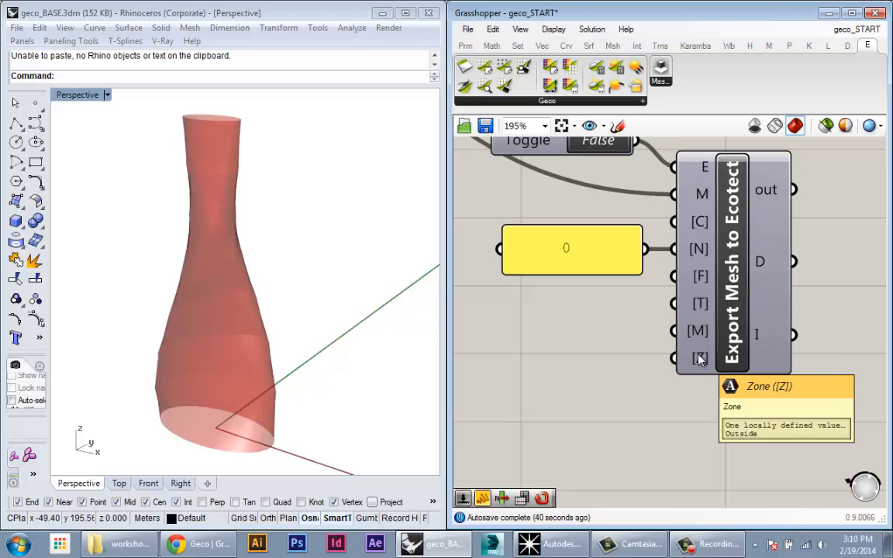
pyautogui.scroll(-3)
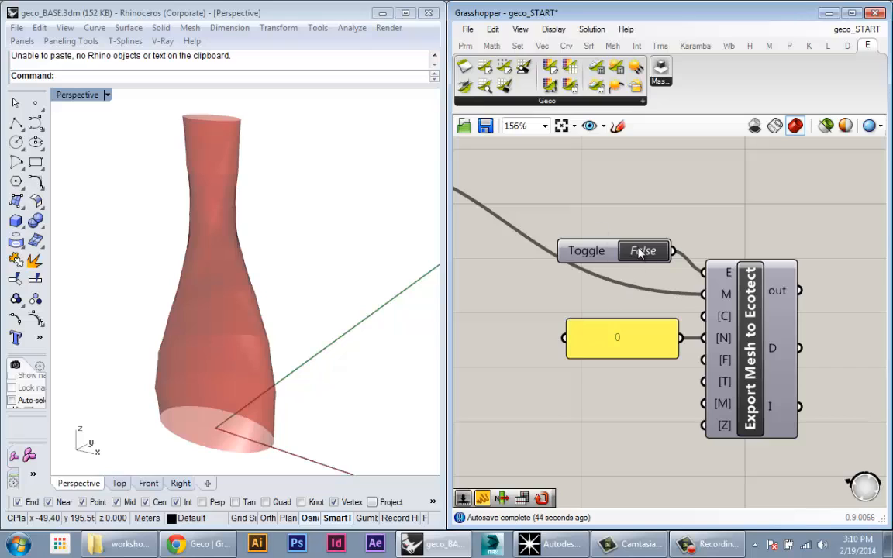
# Set the Toggle to True, switch to Ecotect, and orbit around the red wireframe mesh.
pyautogui.click(643, 250)
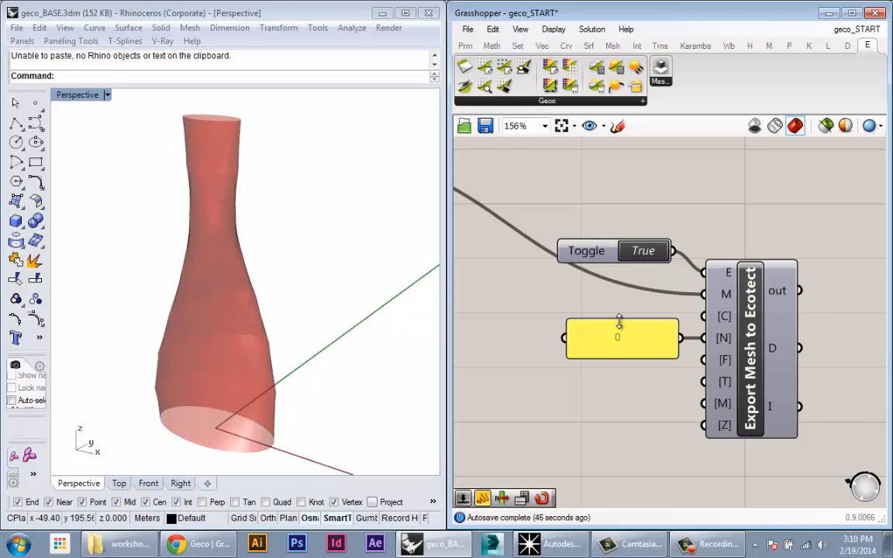
pyautogui.click(550, 543)
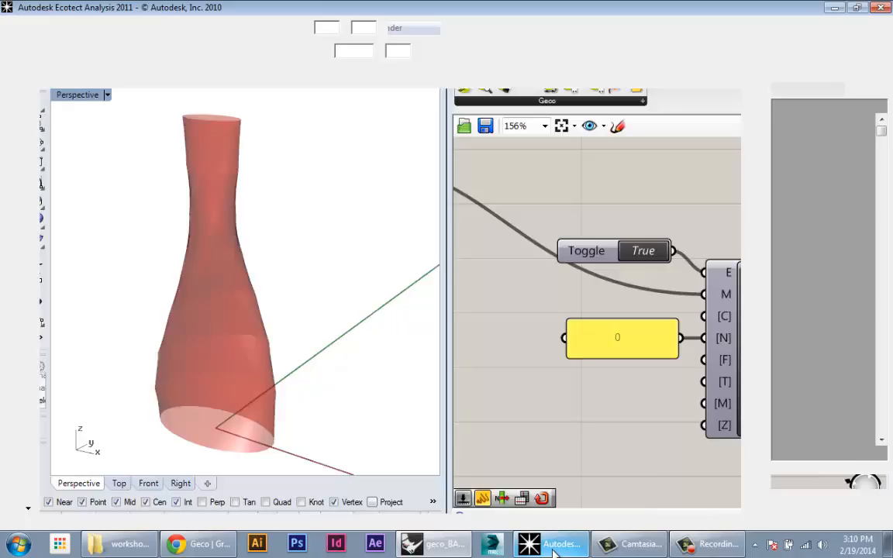
pyautogui.click(552, 544)
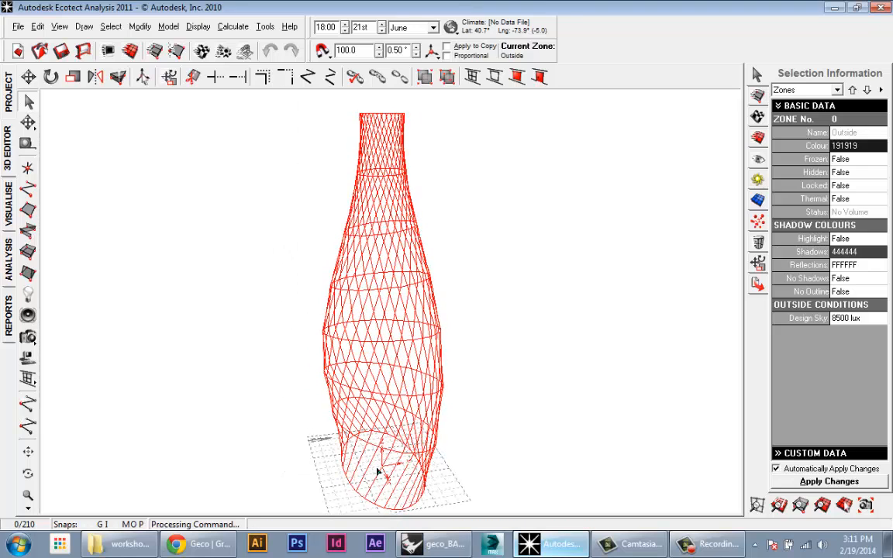
pyautogui.moveTo(469, 455)
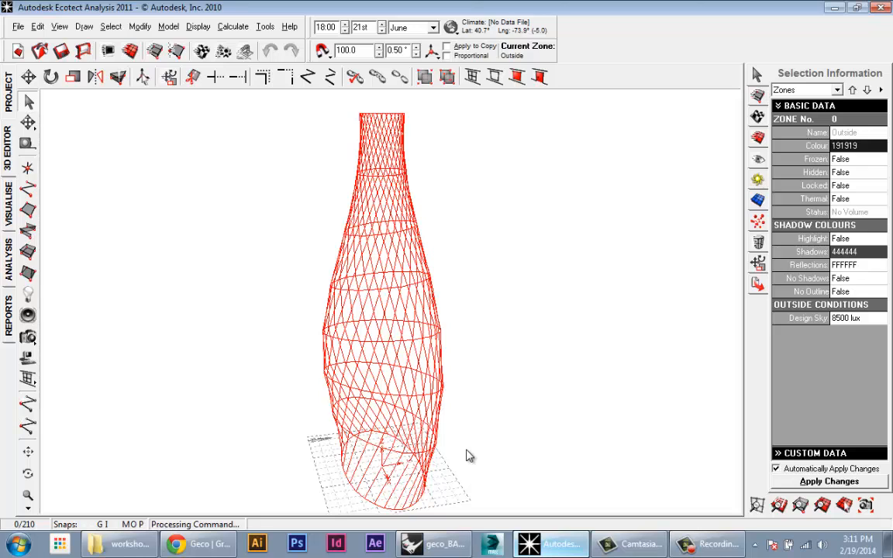
pyautogui.moveTo(469, 455); pyautogui.dragTo(349, 367)
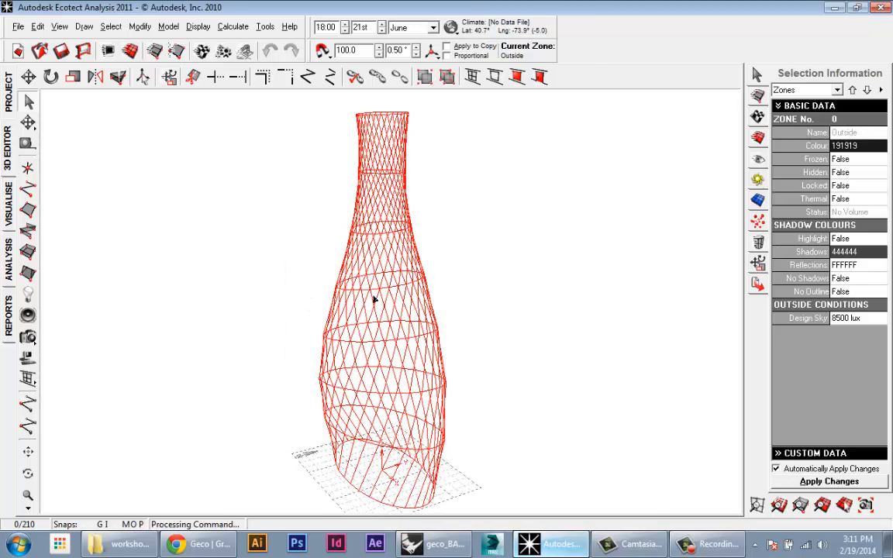
pyautogui.moveTo(487, 470)
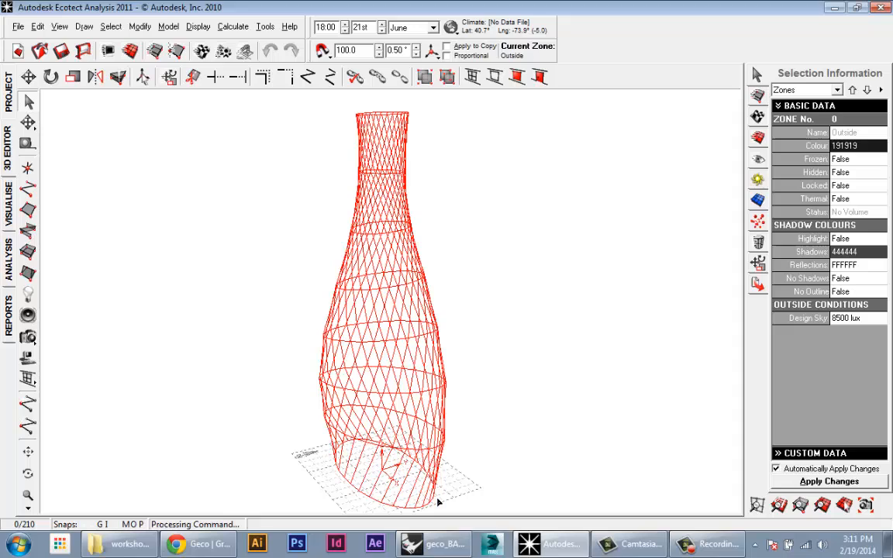
pyautogui.moveTo(549, 303)
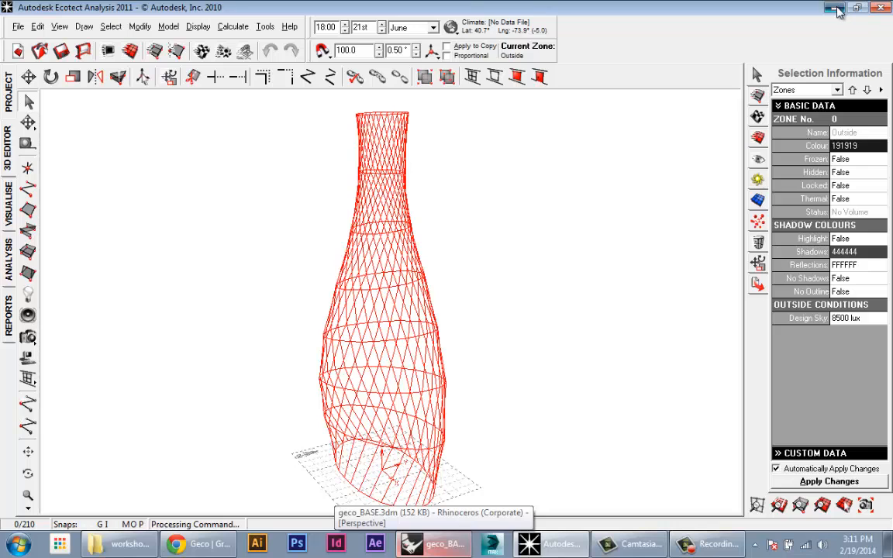
# Minimize Ecotect and orbit the Rhino Perspective view from the tower base to full view.
pyautogui.click(837, 7)
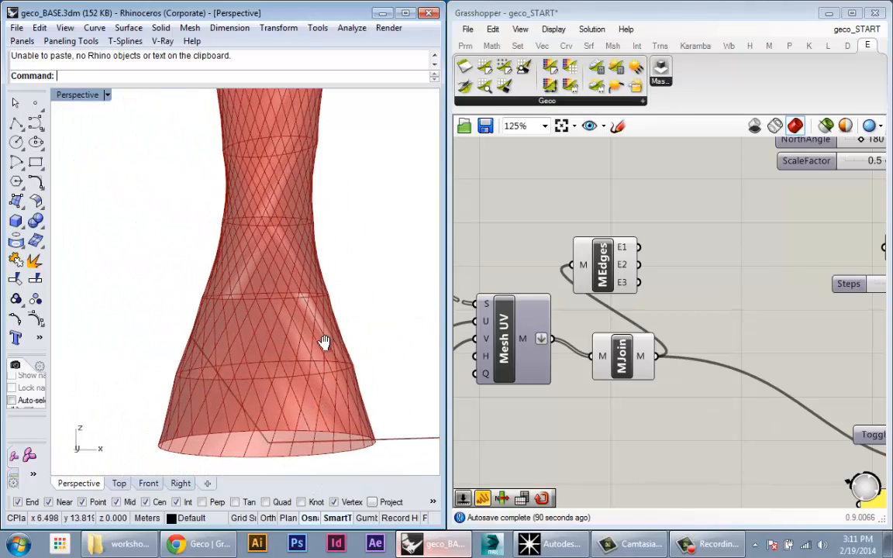
pyautogui.moveTo(324, 341); pyautogui.dragTo(316, 376)
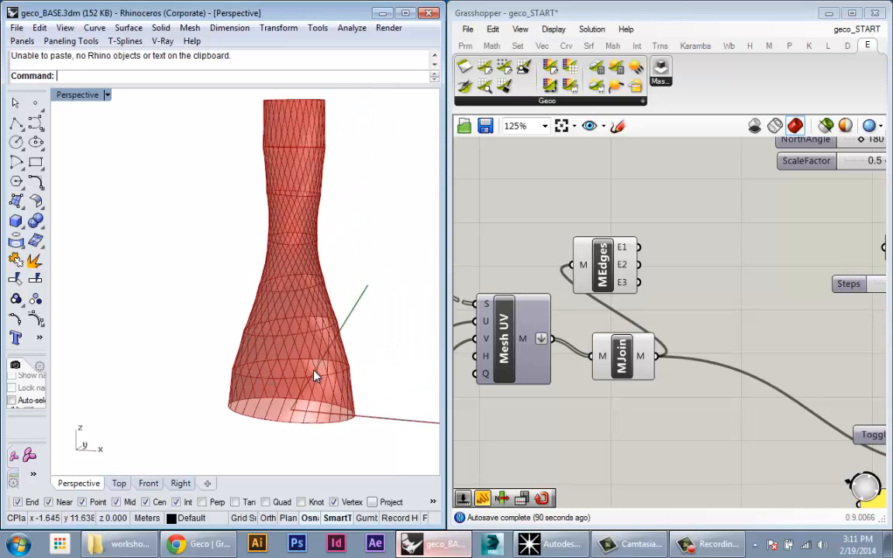
pyautogui.moveTo(316, 376); pyautogui.dragTo(261, 387)
pyautogui.write('tri')
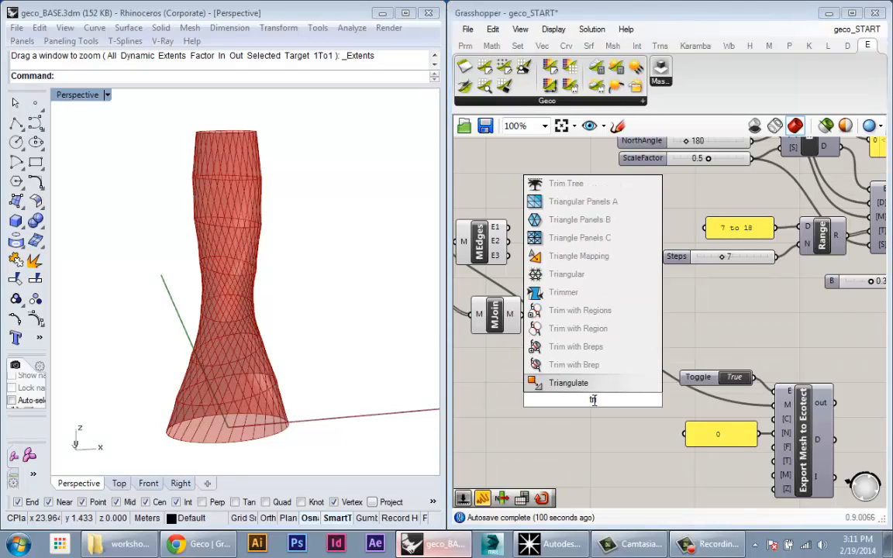
# Place a Triangulate component between MJoin and the Ecotect export's M input.
pyautogui.click(568, 382)
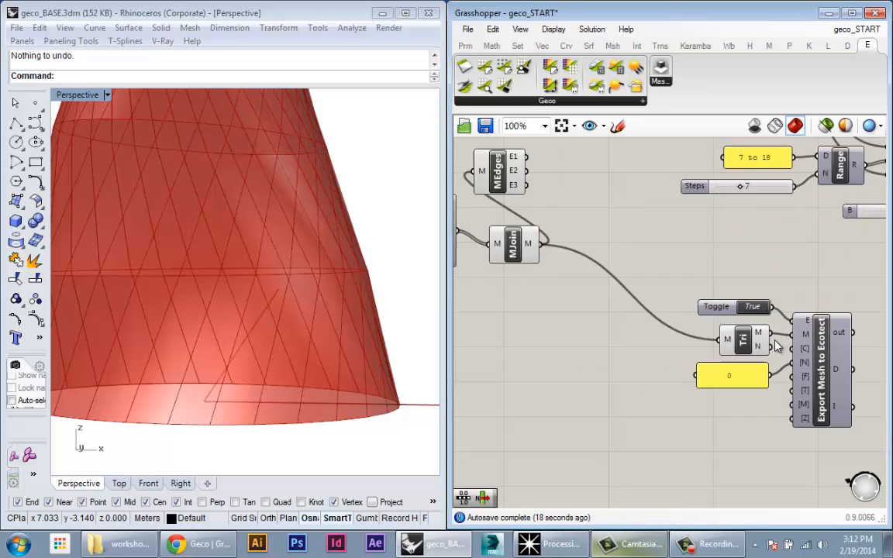
pyautogui.scroll(3)
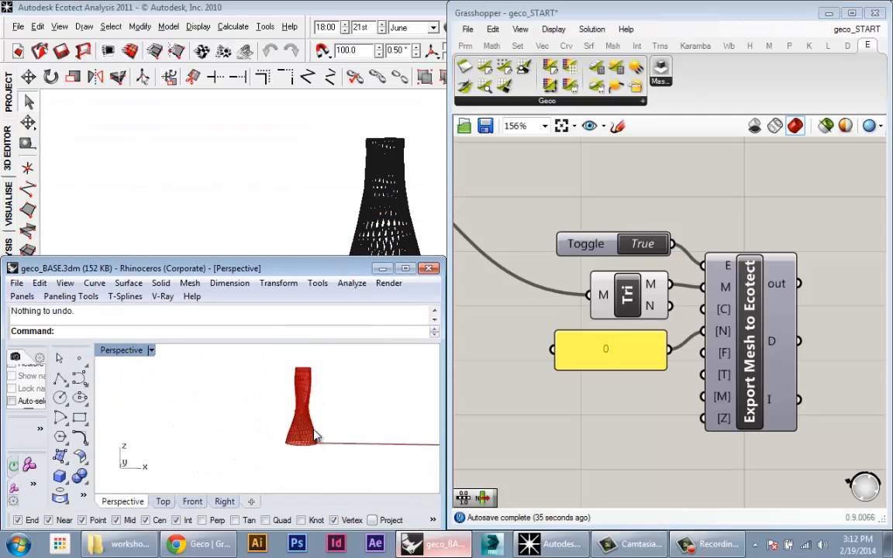
# Drag the Radius 2 slider from 4.6 to 6.5.
pyautogui.scroll(-3)
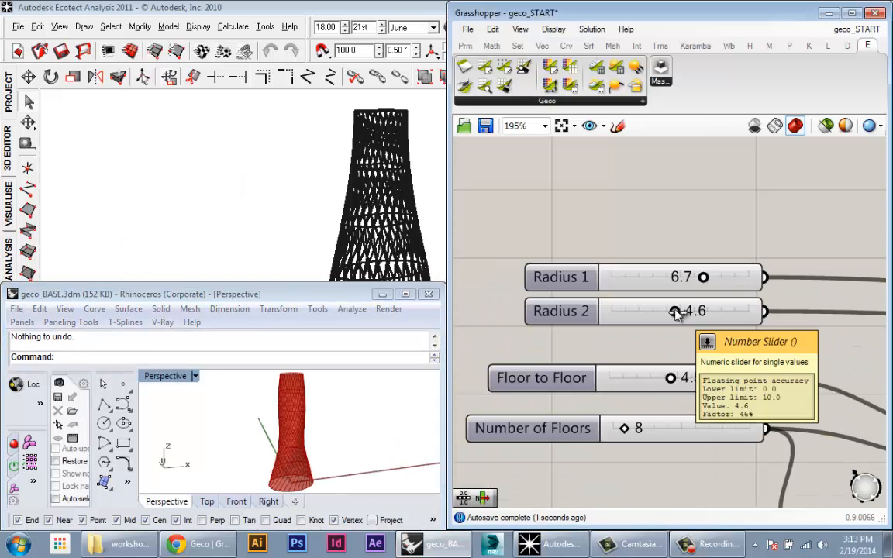
pyautogui.moveTo(674, 311); pyautogui.dragTo(701, 311)
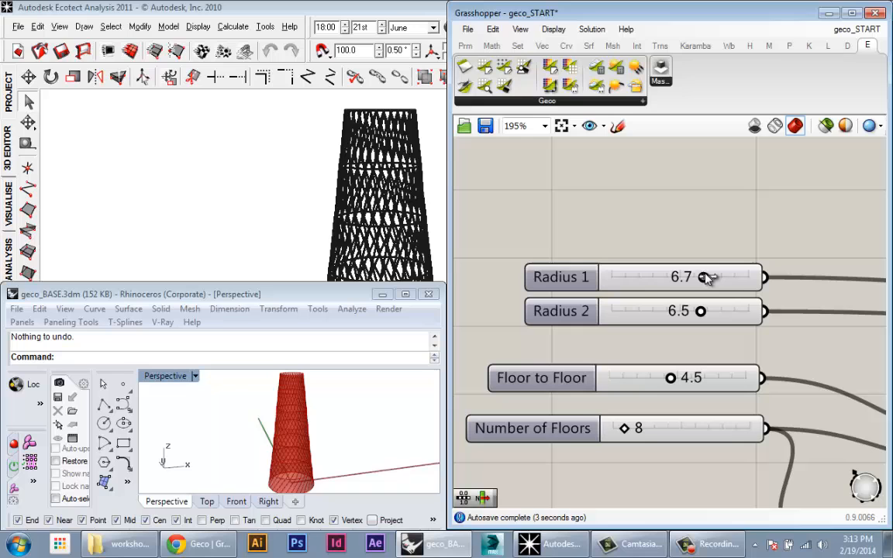